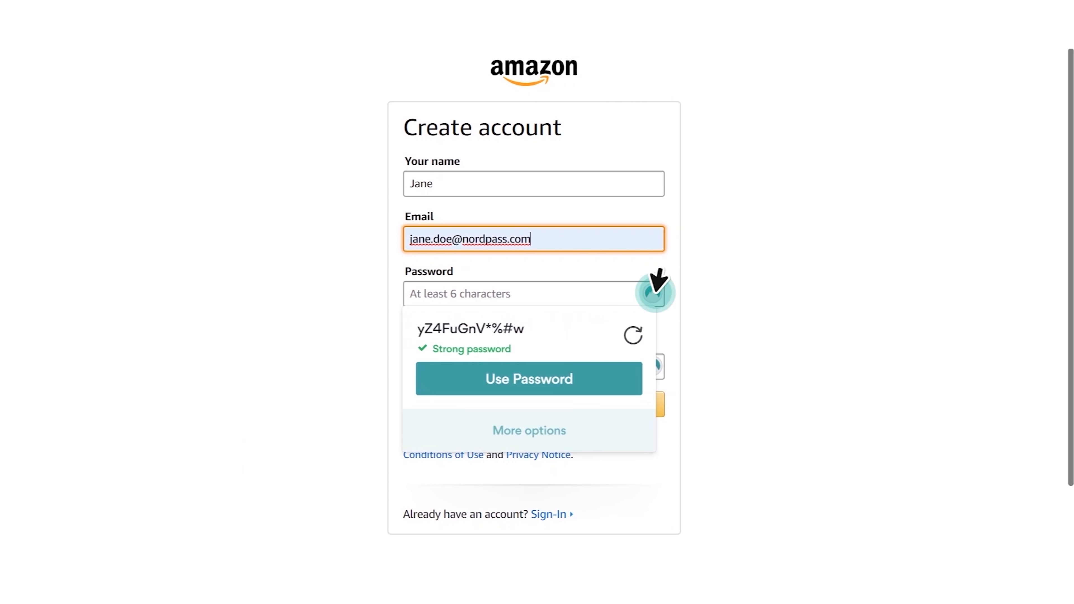
Switch to the NordPass desktop app and show the Secure Notes category.
click(529, 379)
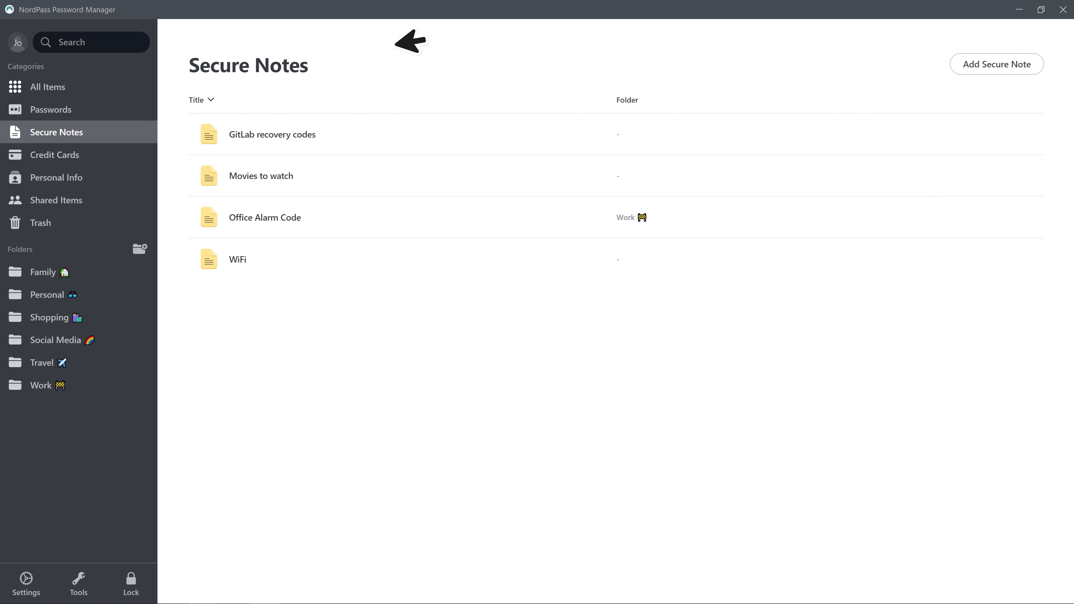
click(79, 583)
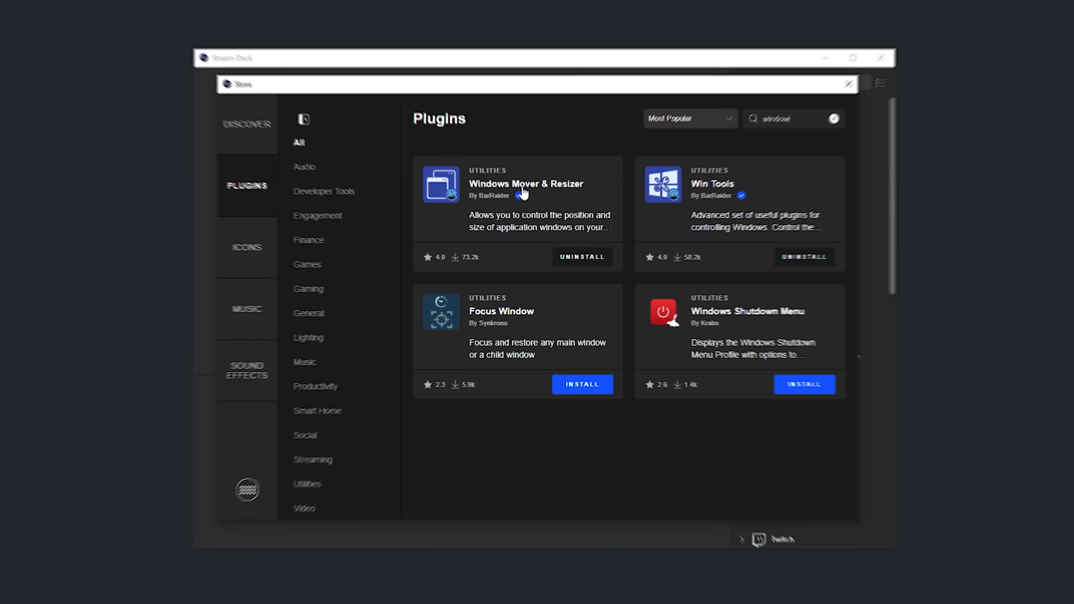
Add a Windows Mover action titled Wave targeting WaveLink and reveal its Coordinates settings.
click(849, 83)
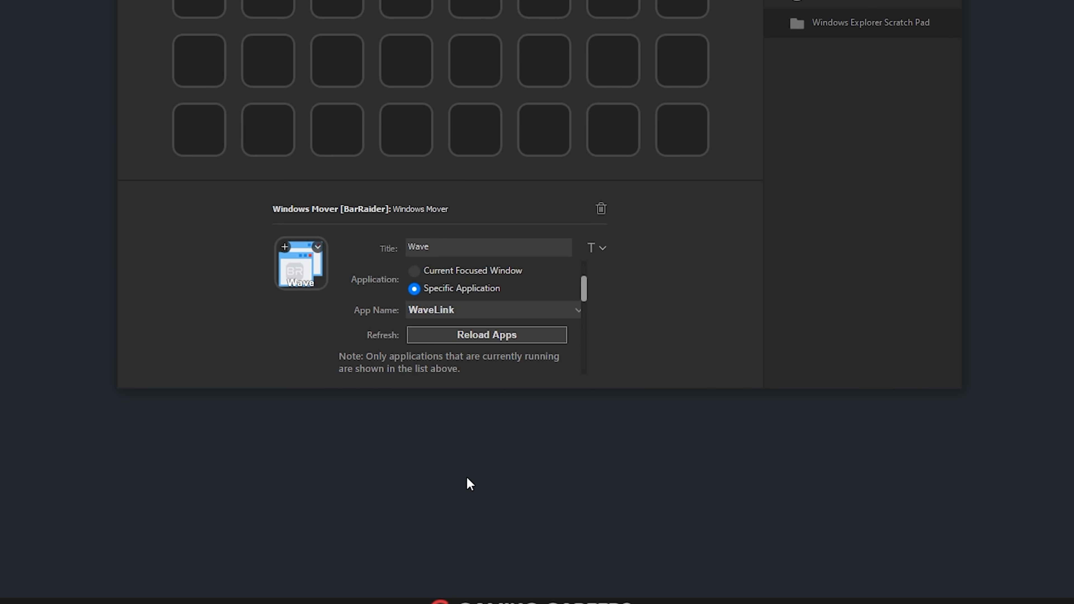
scroll(down, 3)
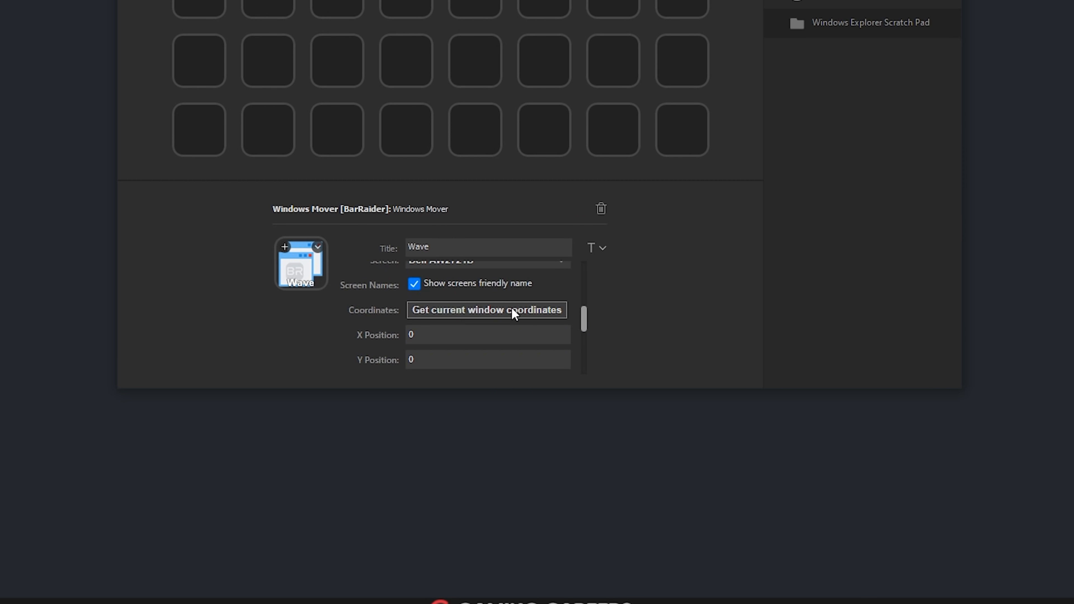
Move the Wave key into a Multi Action and duplicate its Windows Mover action for OBS.
right_click(261, 134)
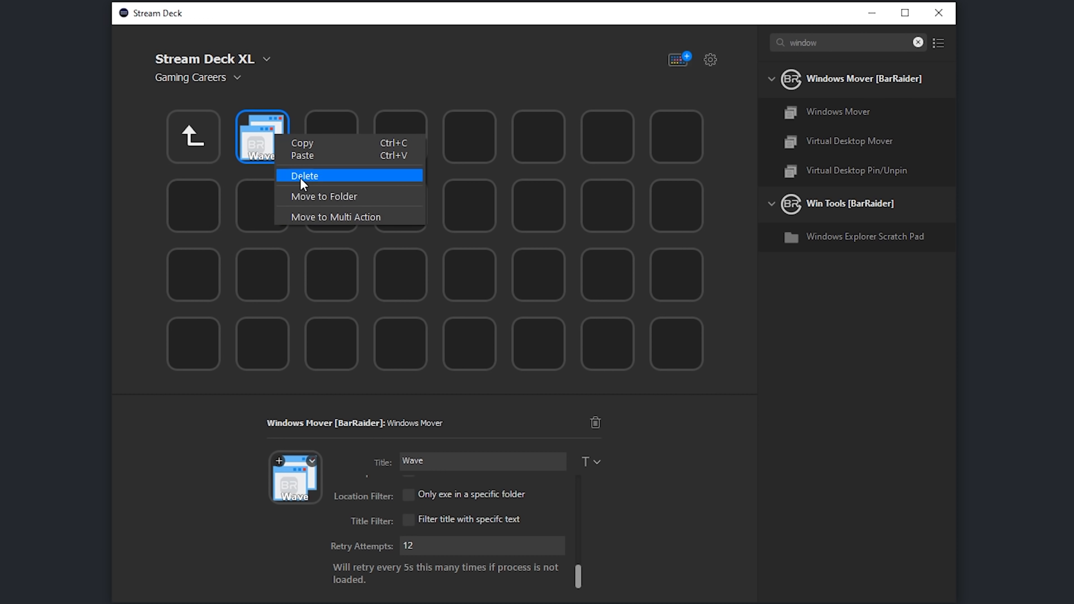
click(335, 217)
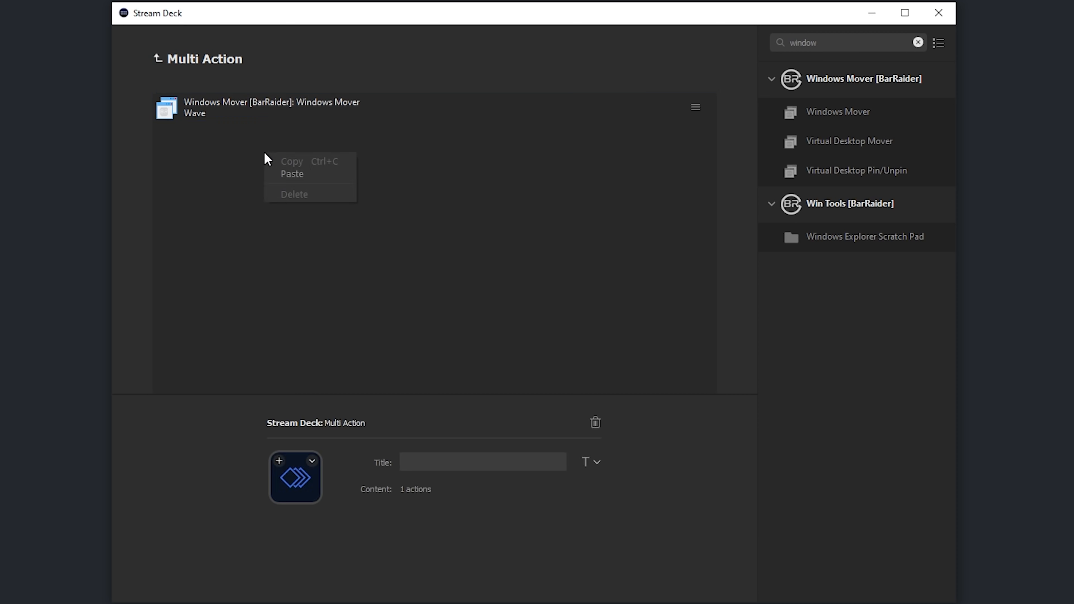
click(292, 174)
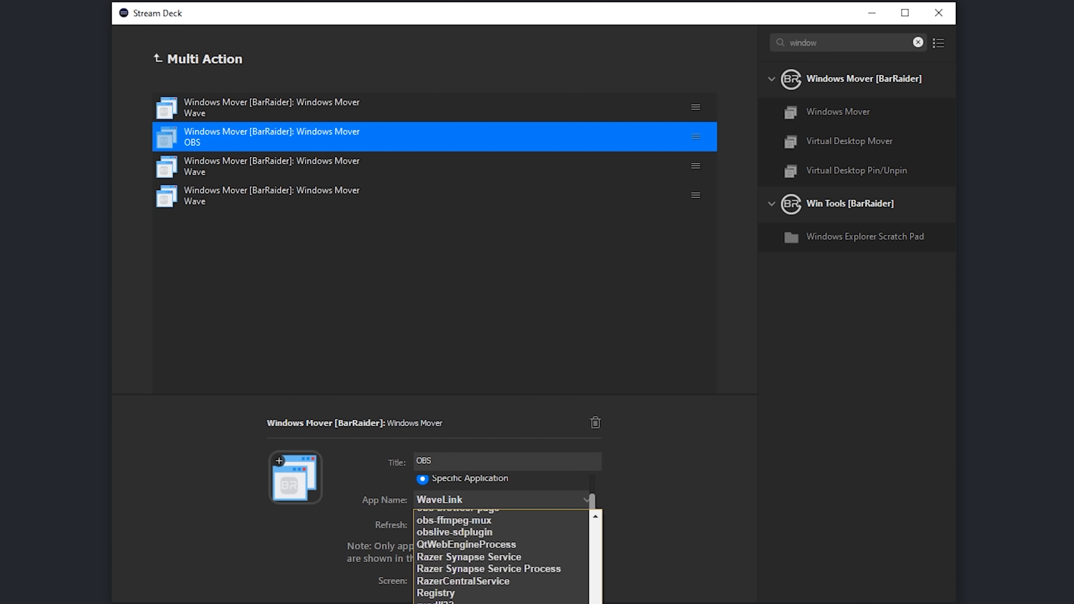